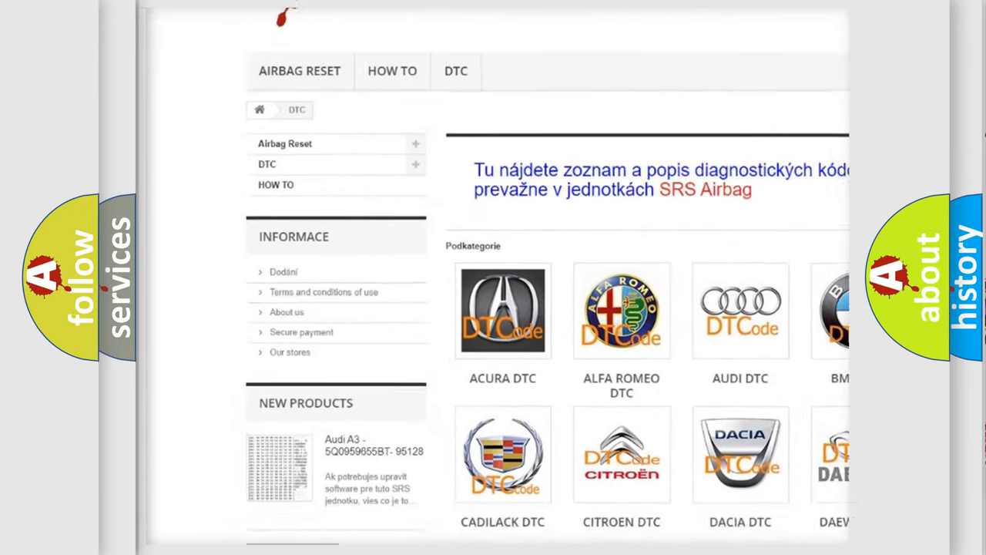
scroll(down, 3)
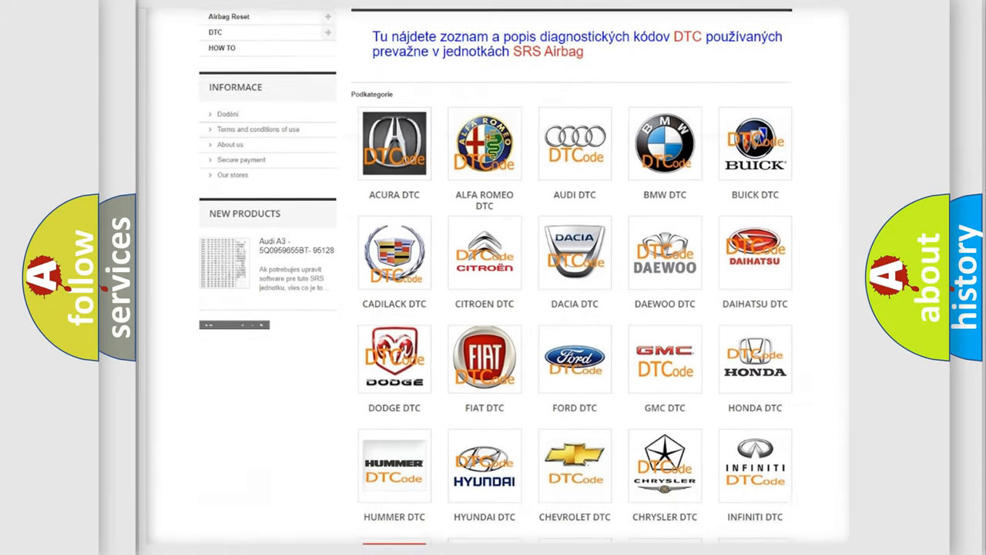
scroll(down, 3)
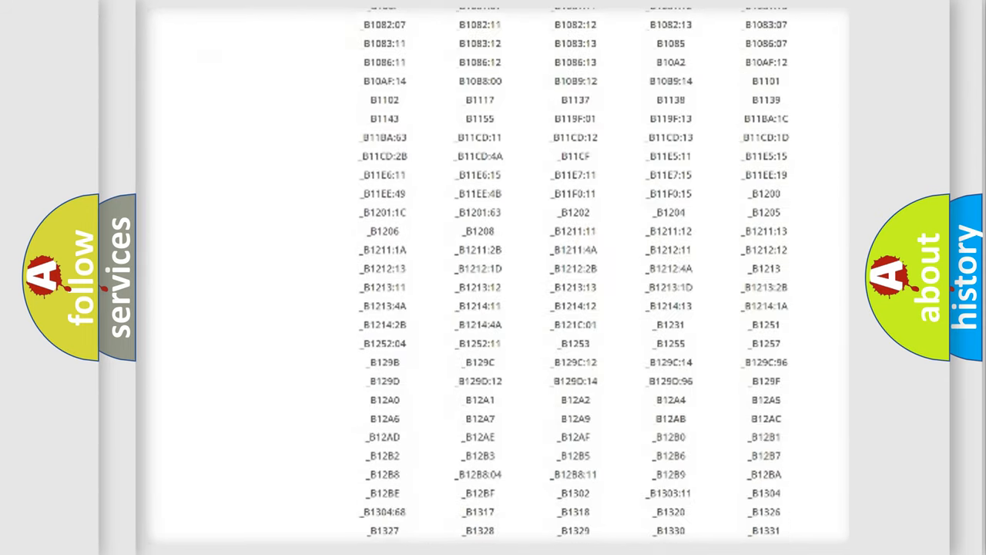
scroll(down, 3)
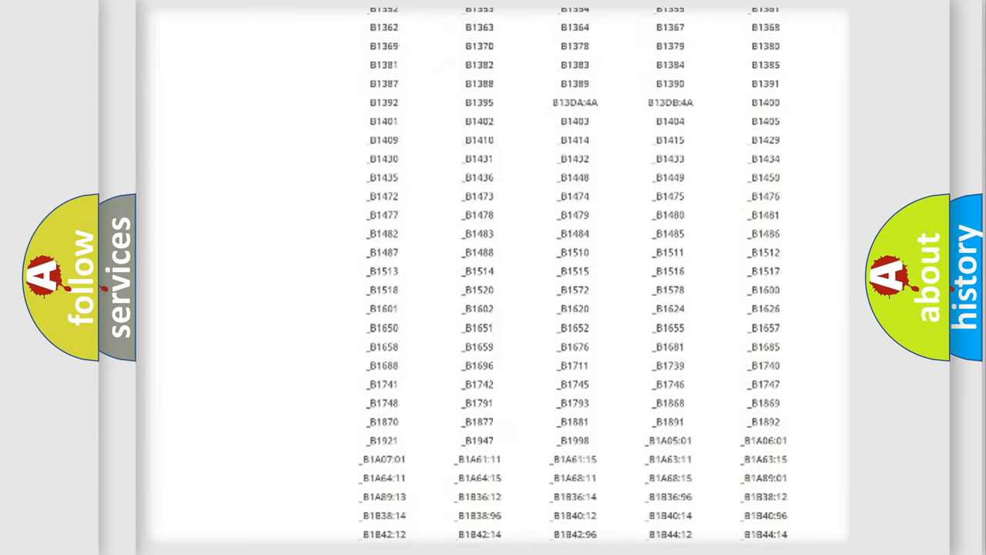